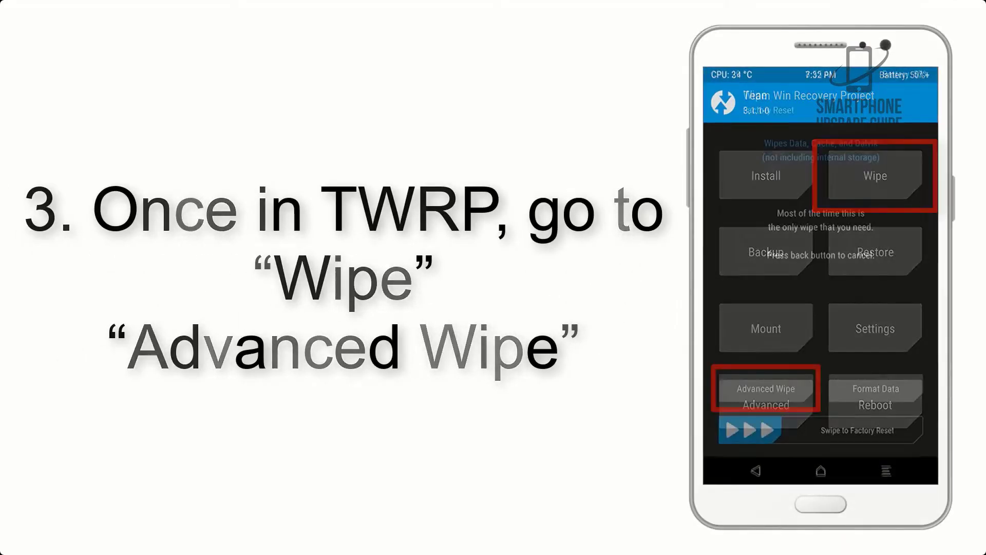
# - Go from TWRP's Wipe menu into the Advanced Wipe options
pyautogui.click(764, 390)
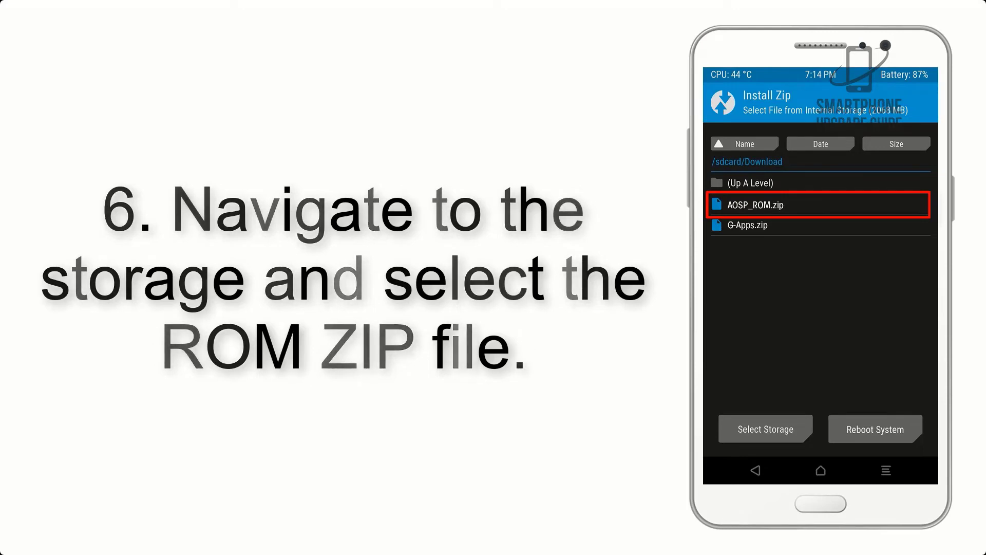
# - Select AOSP_ROM.zip in /sdcard/Download to queue it for flashing
pyautogui.click(819, 205)
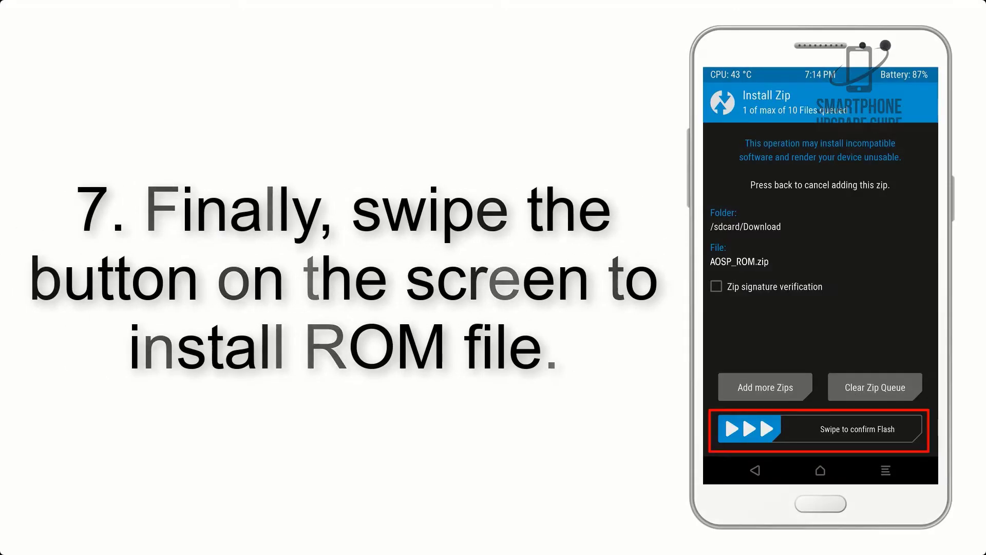